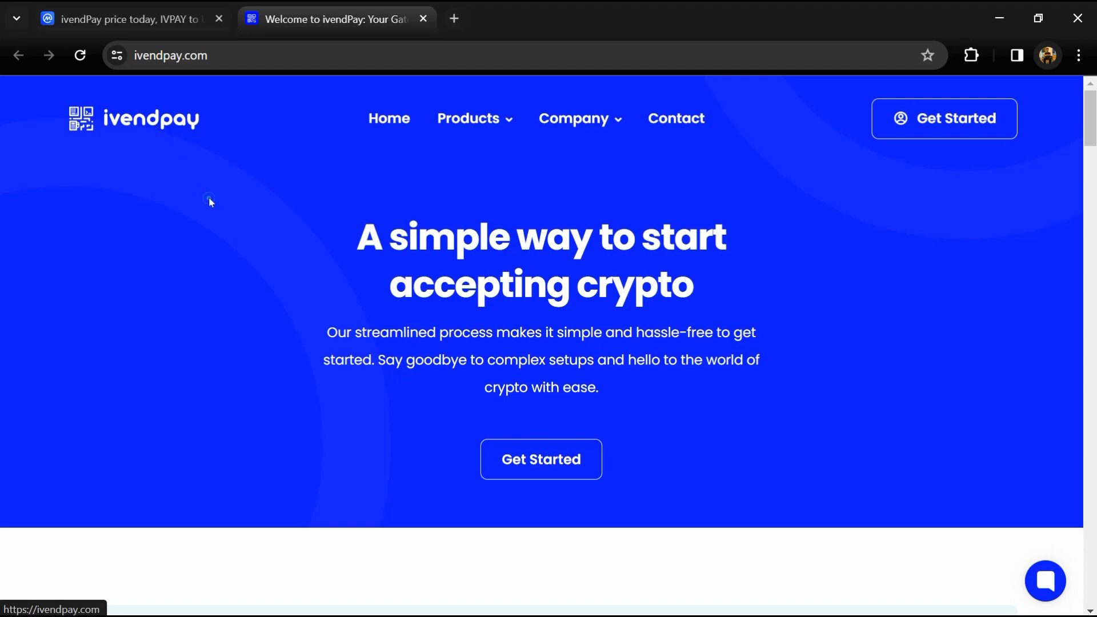
Scroll through the ivendPay homepage's products and fees sections, revisiting parts along the way.
scroll(down, 3)
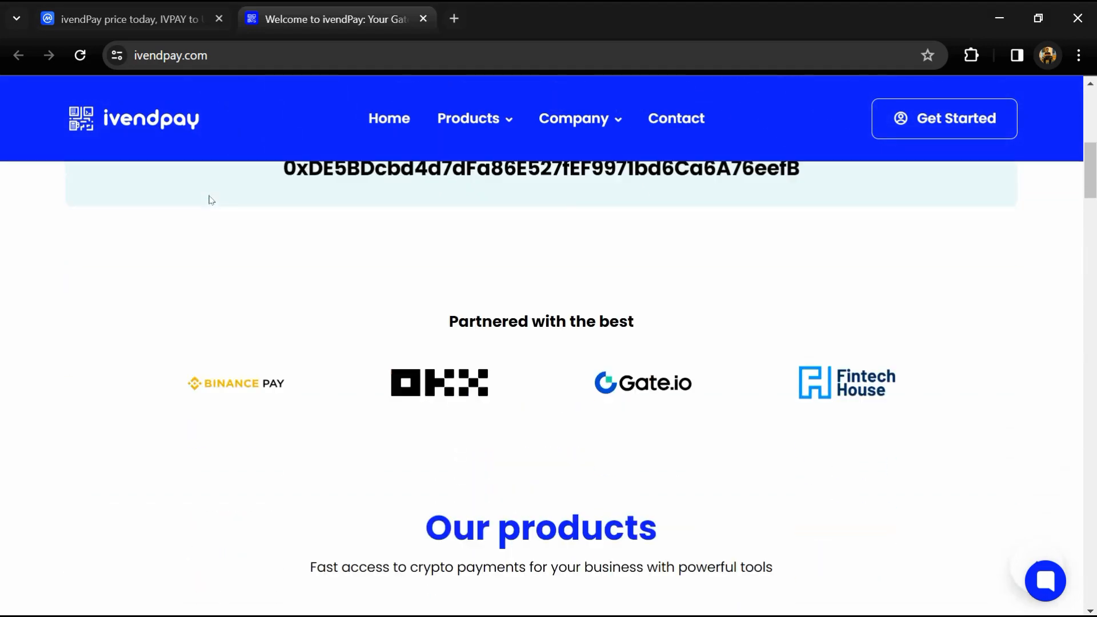
scroll(down, 3)
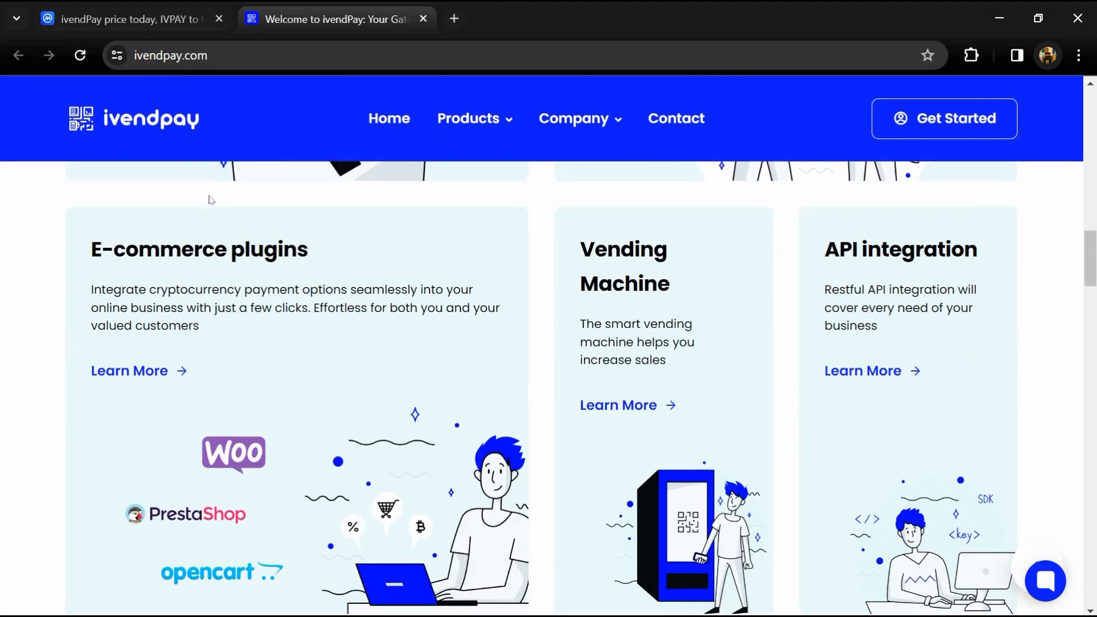
scroll(down, 3)
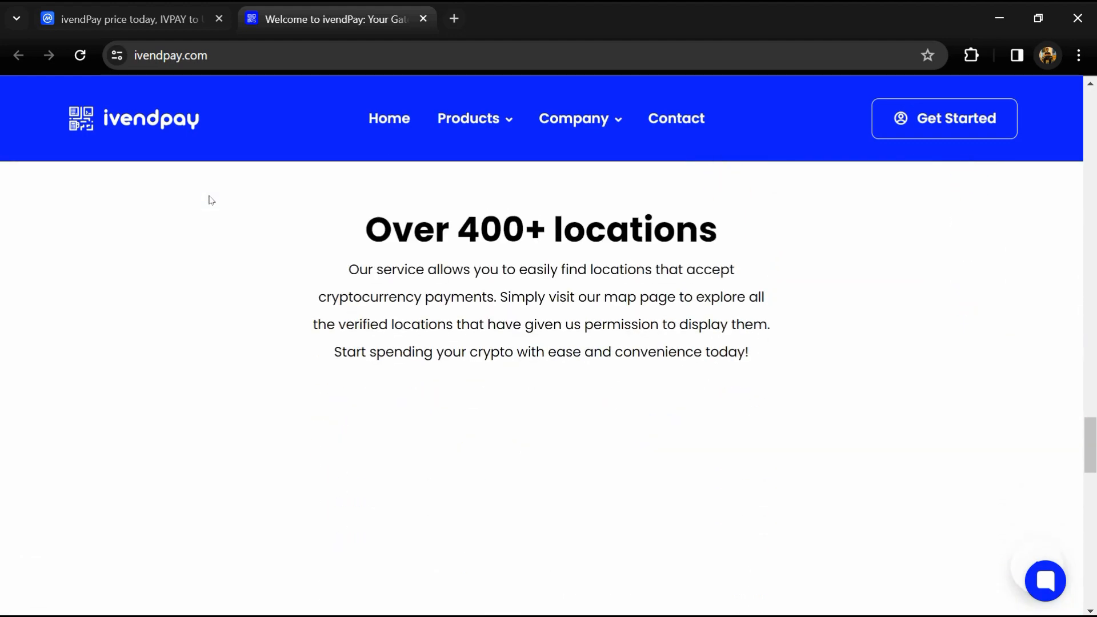
scroll(down, 3)
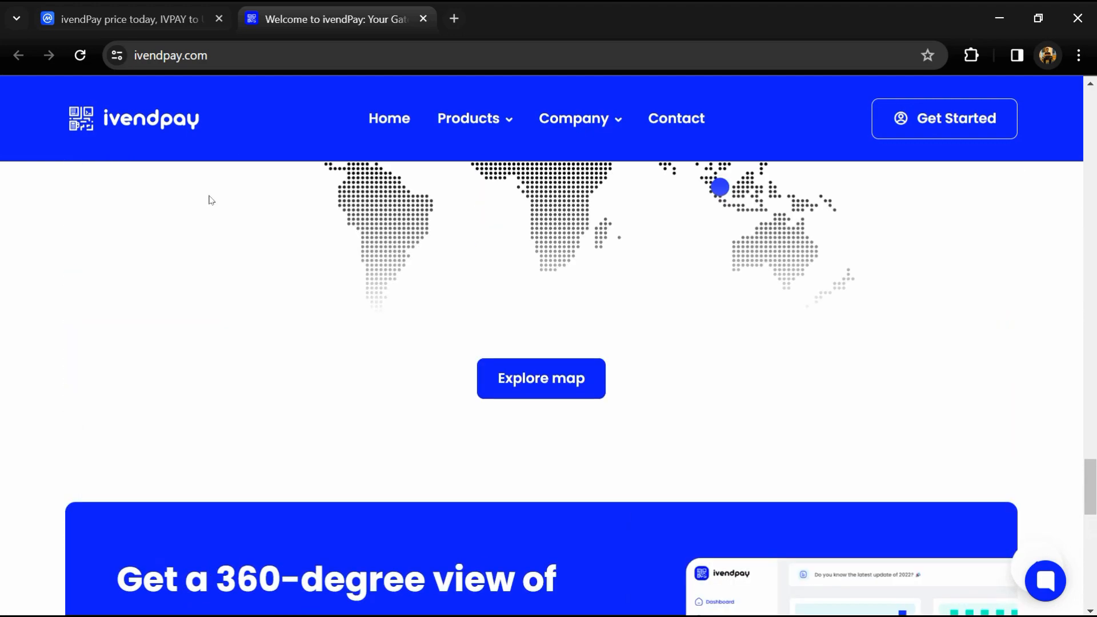
scroll(down, 3)
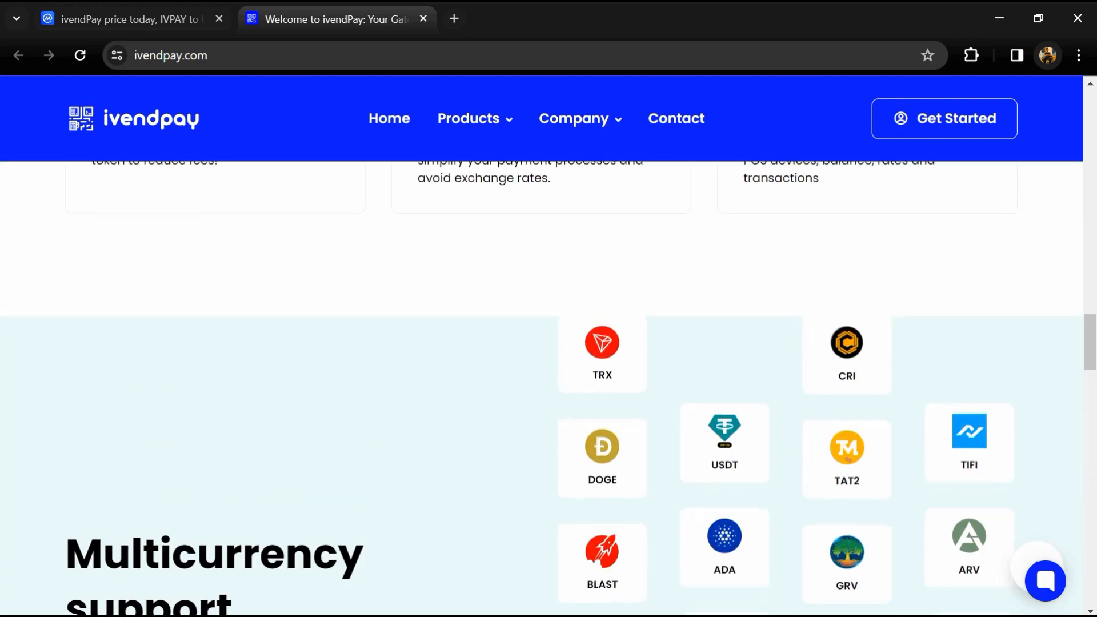
scroll(up, 3)
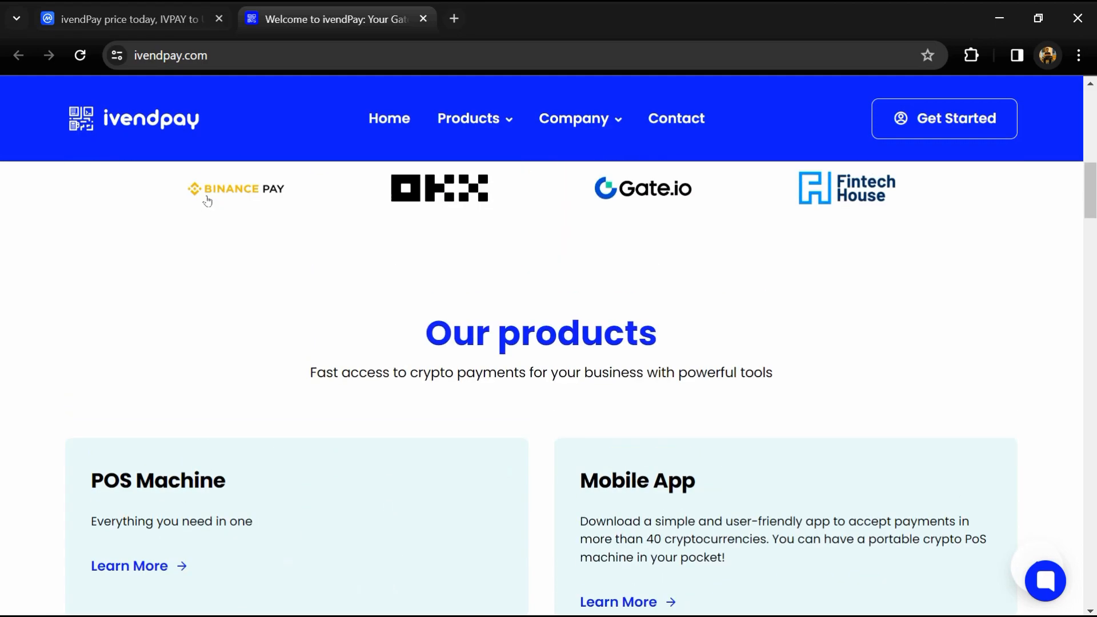
scroll(down, 3)
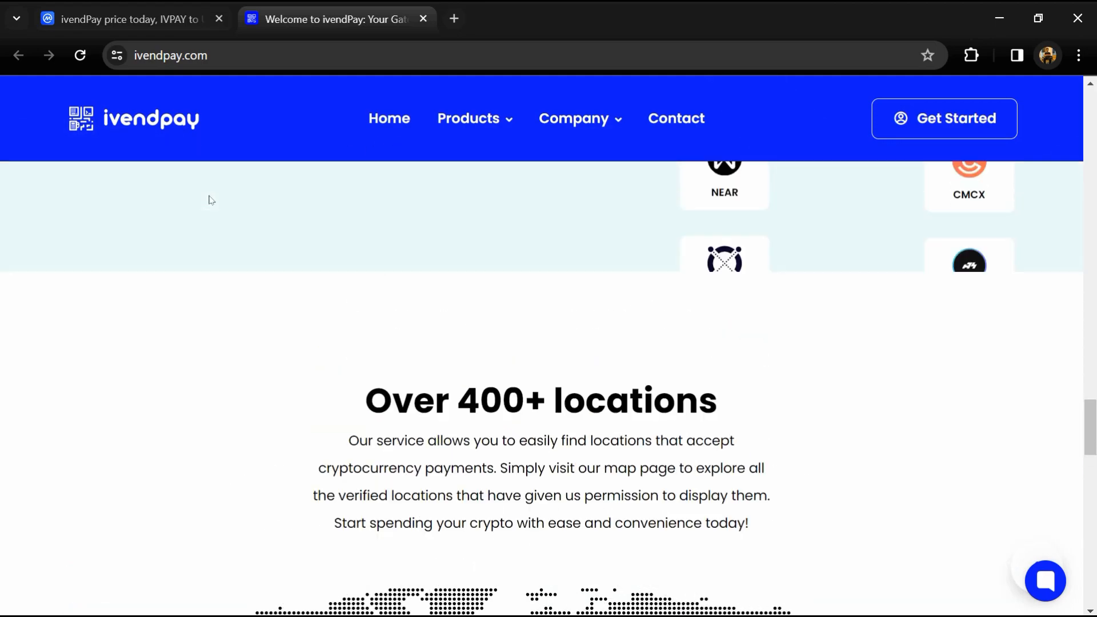
scroll(up, 3)
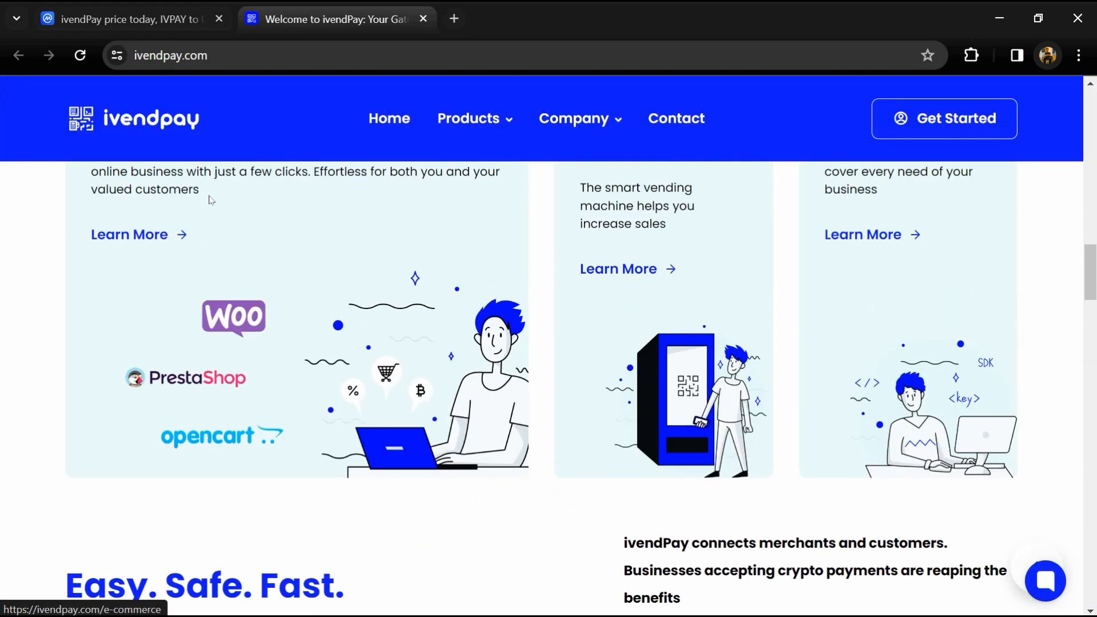
scroll(down, 3)
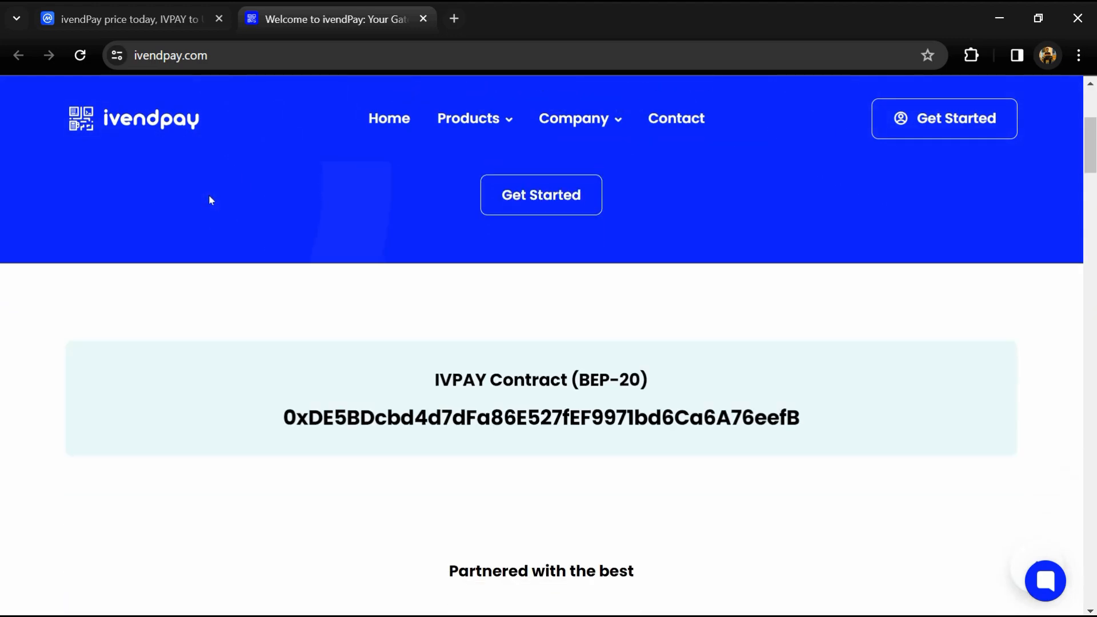
Continue through supported currencies and dashboard sections, then return to the CoinMarketCap IVPAY page.
scroll(down, 3)
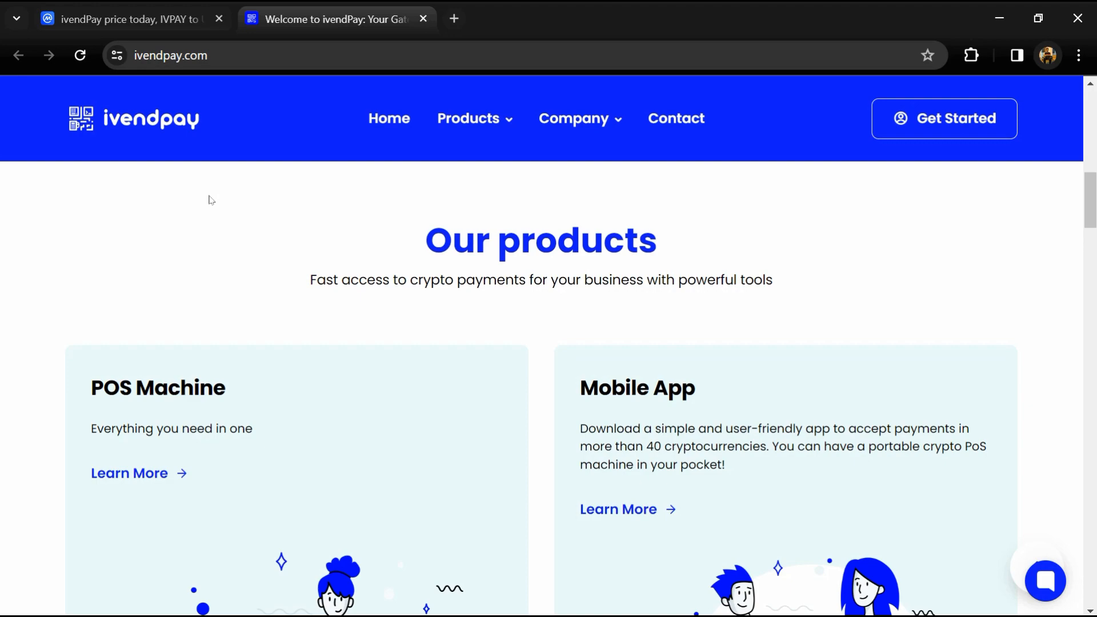
scroll(down, 3)
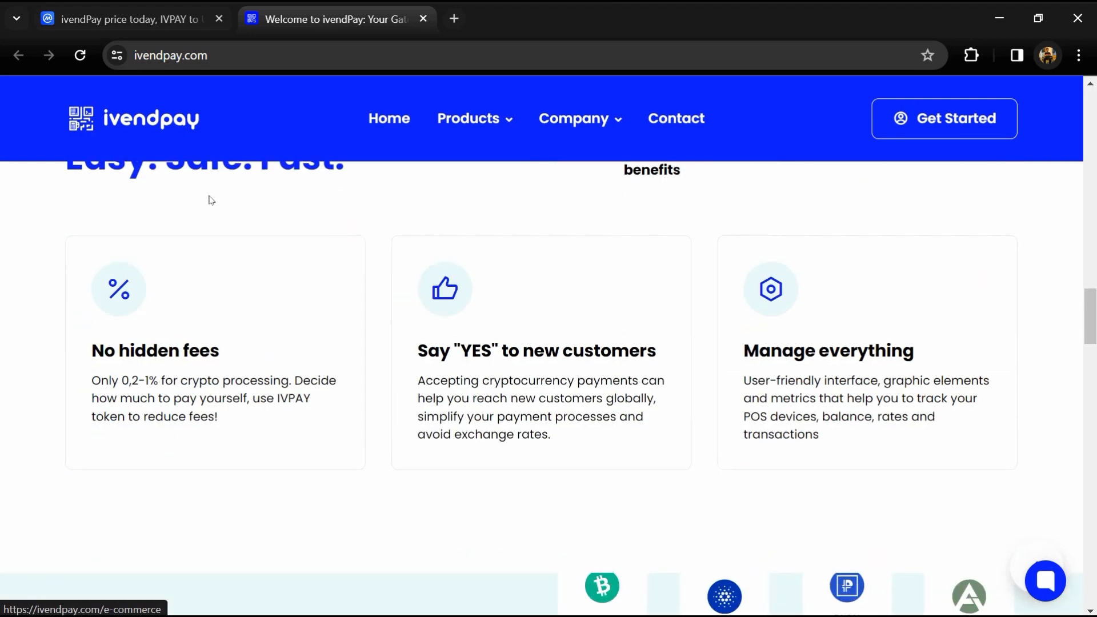
scroll(down, 3)
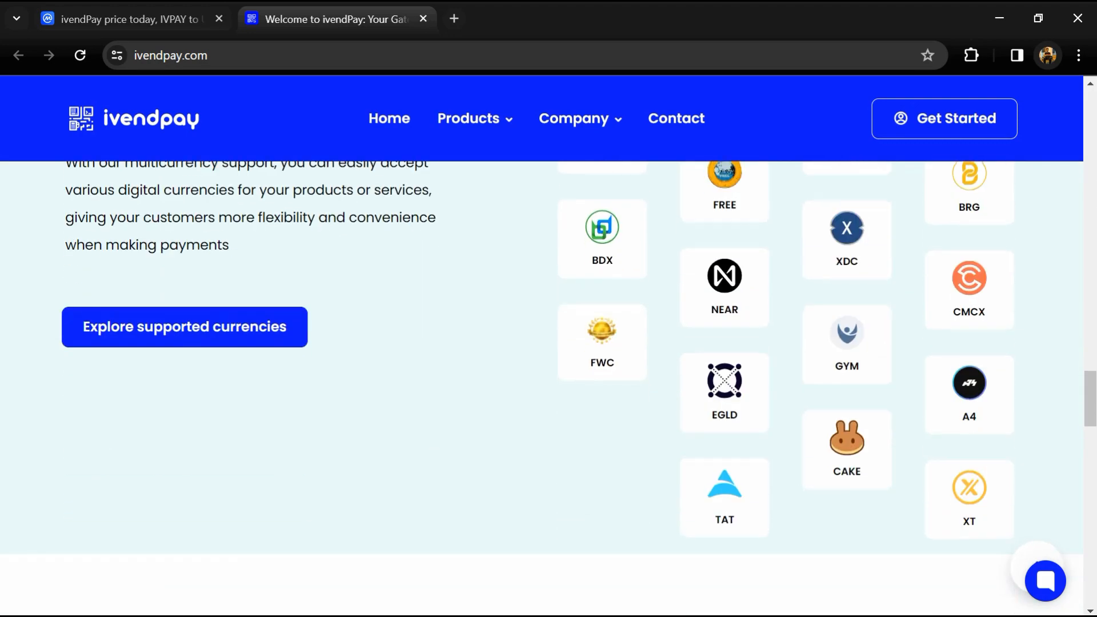
scroll(down, 3)
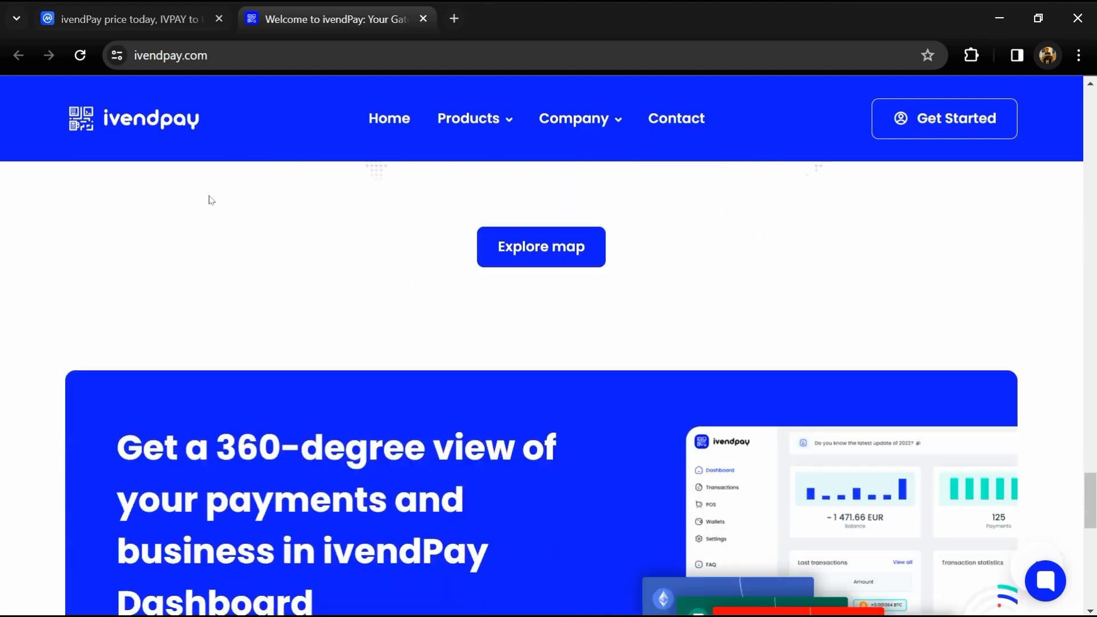
scroll(down, 3)
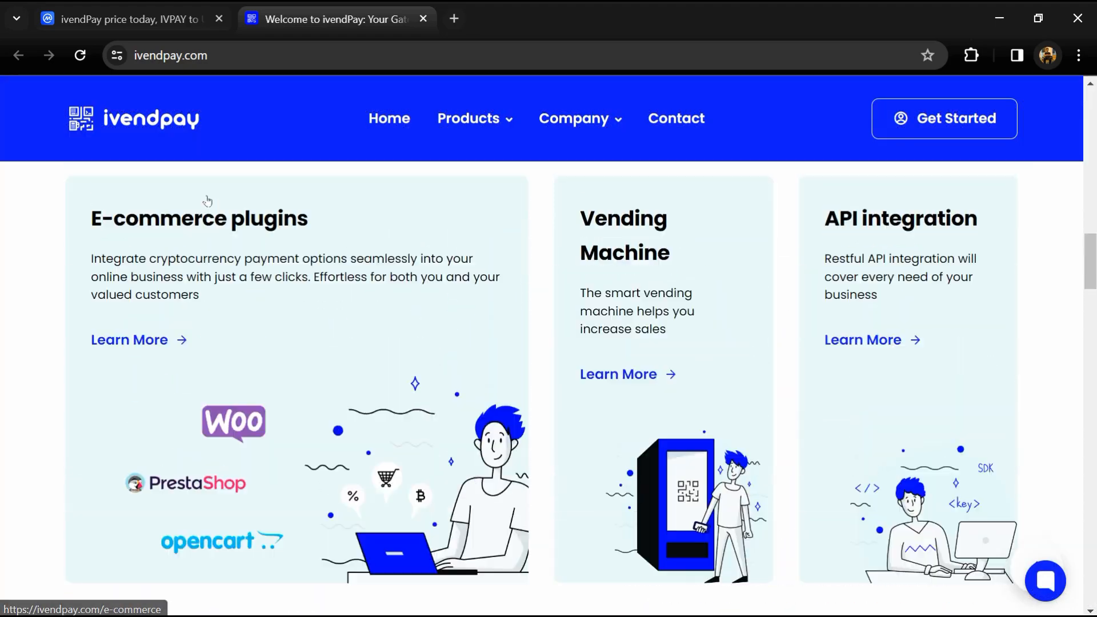
scroll(down, 3)
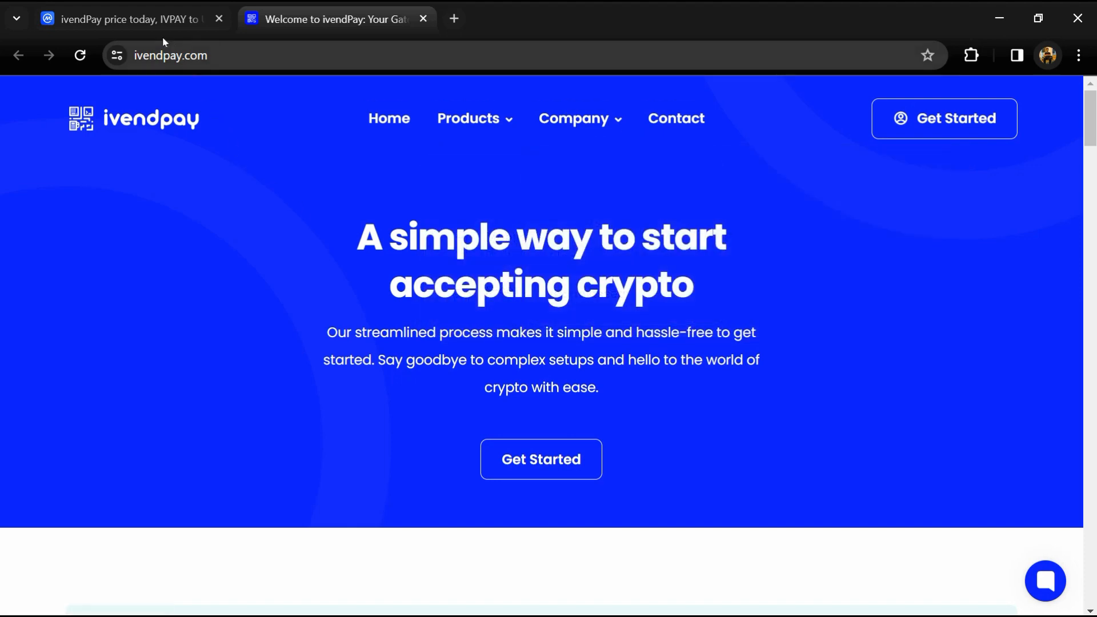
click(126, 18)
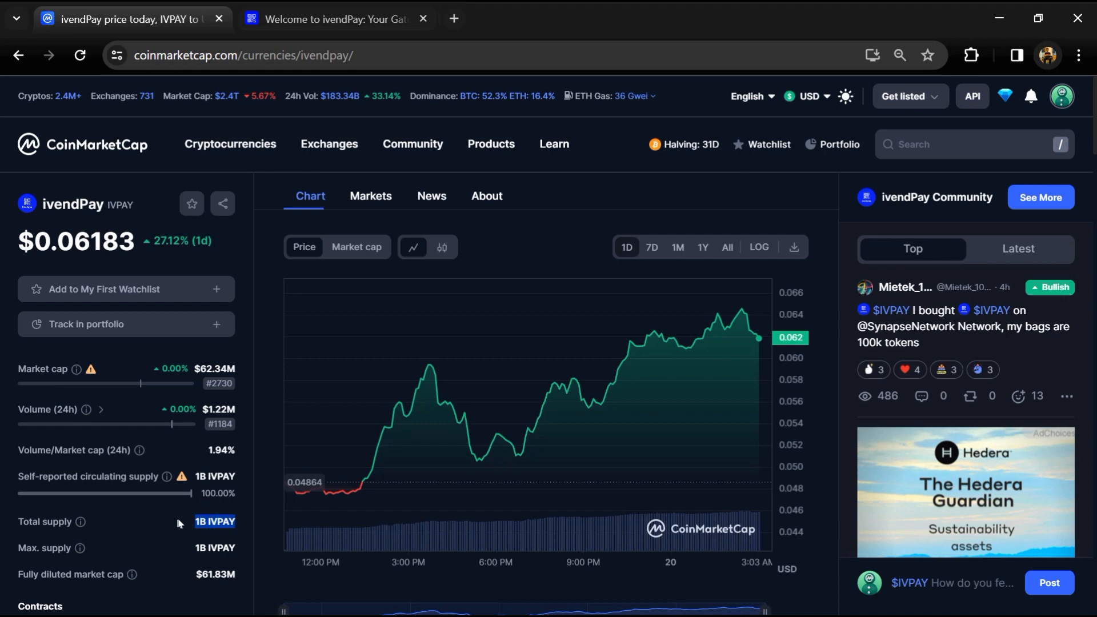
mouse_move(182, 523)
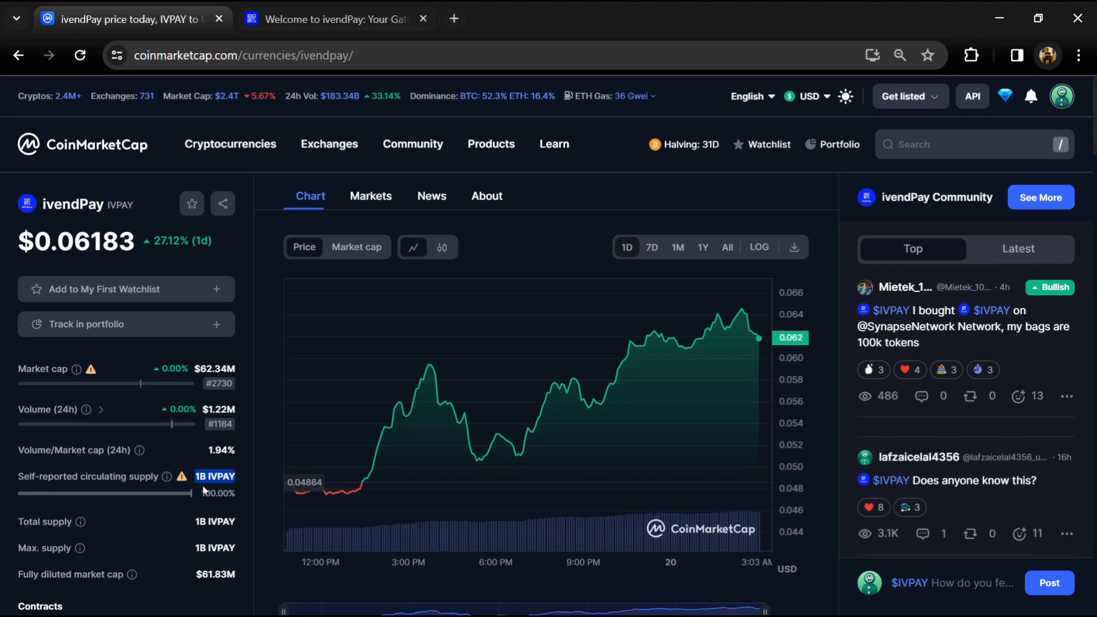
Check the 1B IVPAY circulating supply figure and view the Markets list of exchange pairs.
click(371, 187)
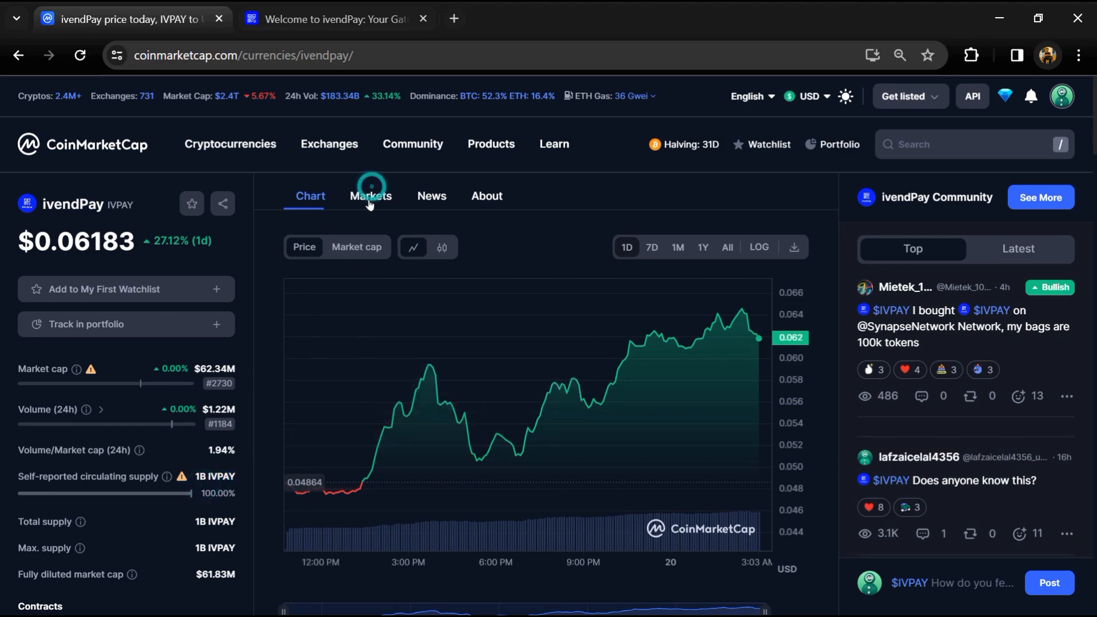
click(370, 196)
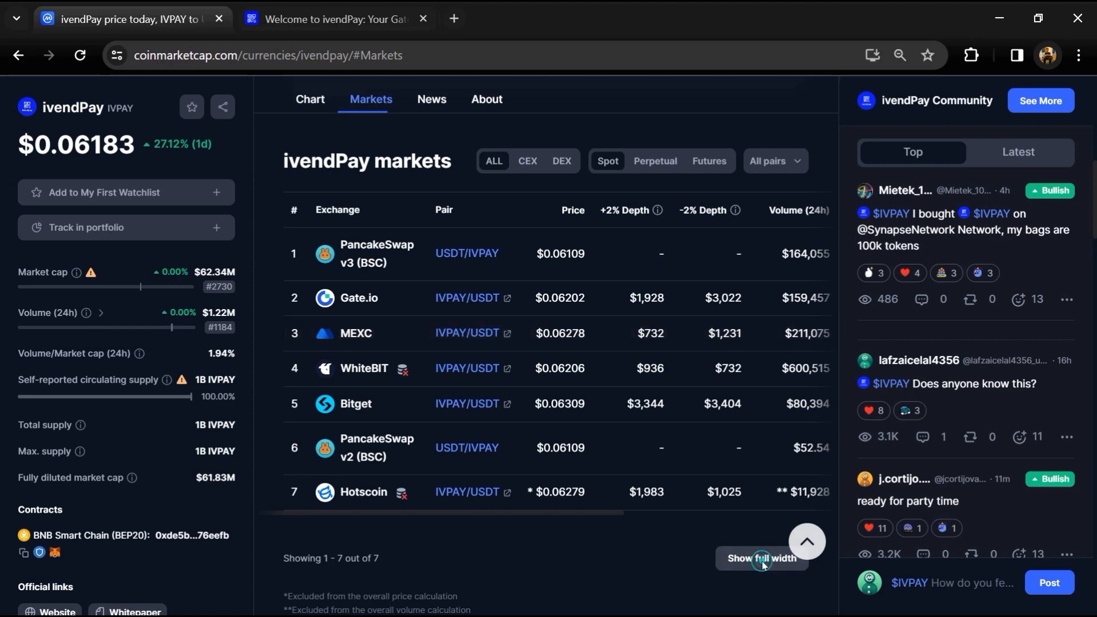
click(761, 557)
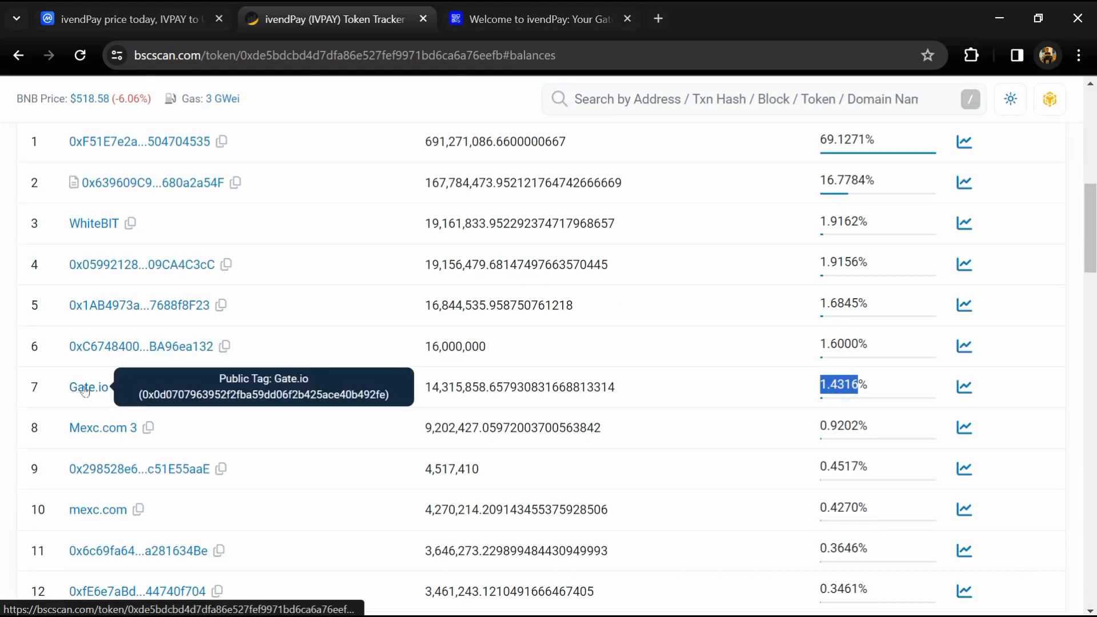
mouse_move(620, 430)
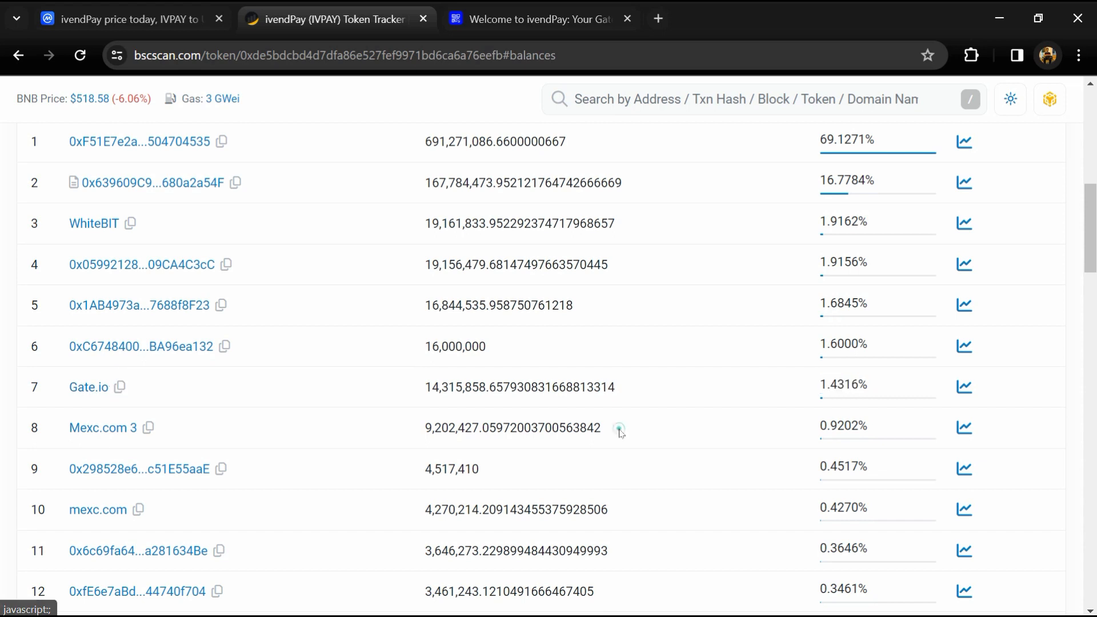
mouse_move(93, 439)
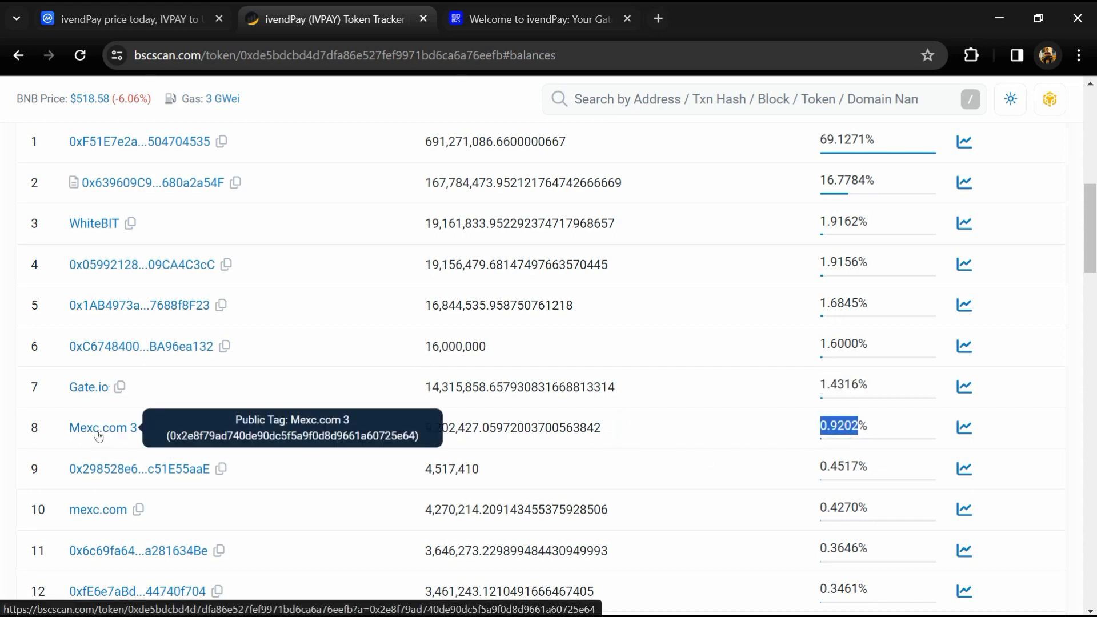
scroll(down, 3)
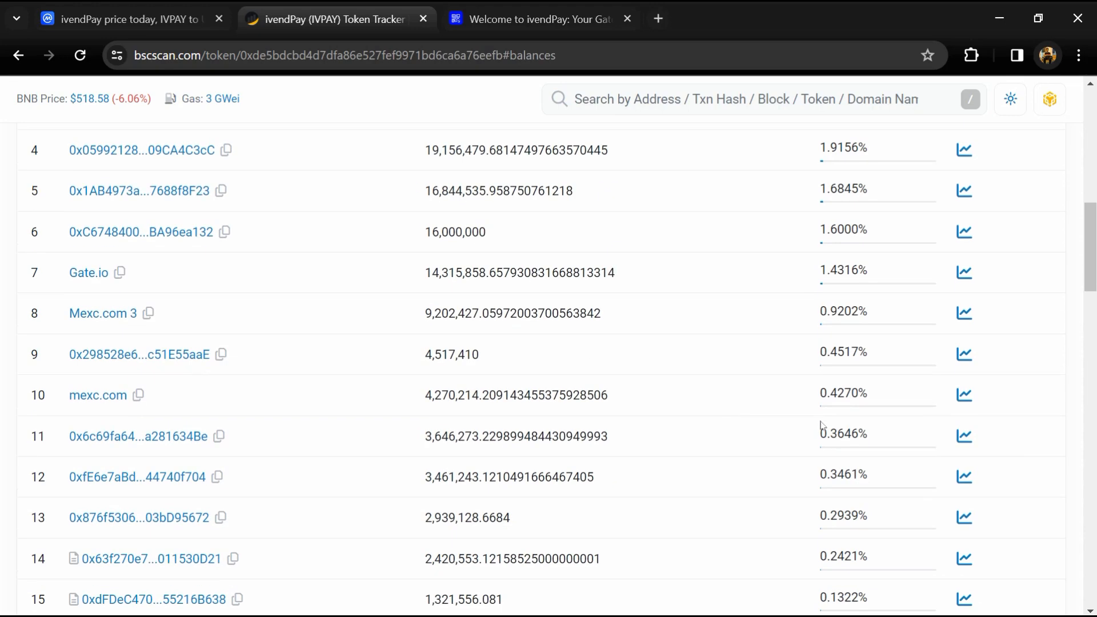
scroll(down, 3)
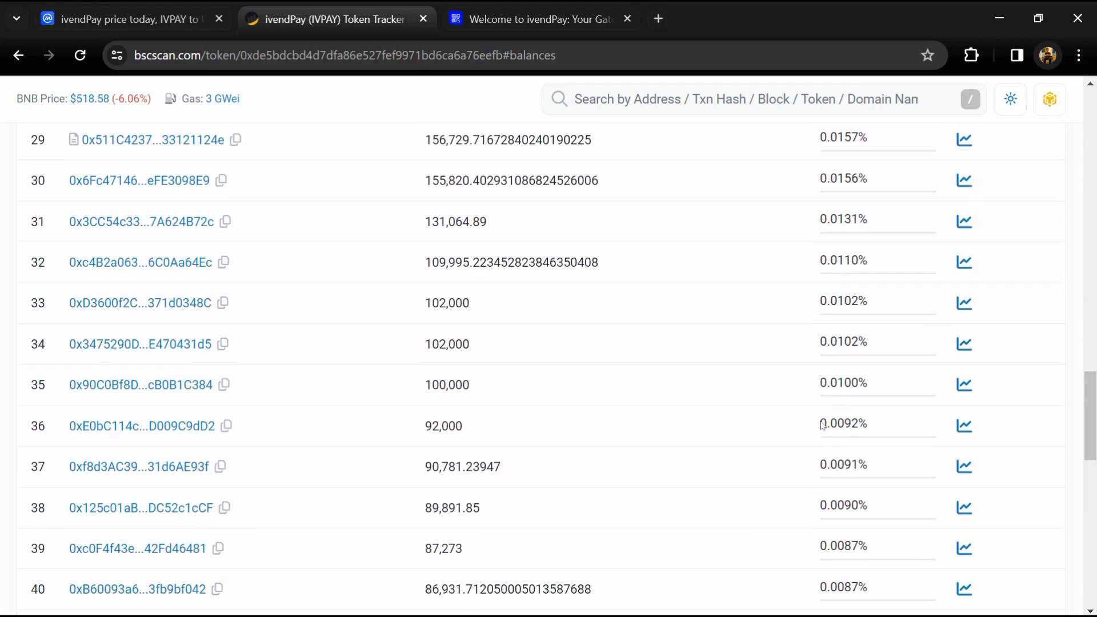
scroll(down, 3)
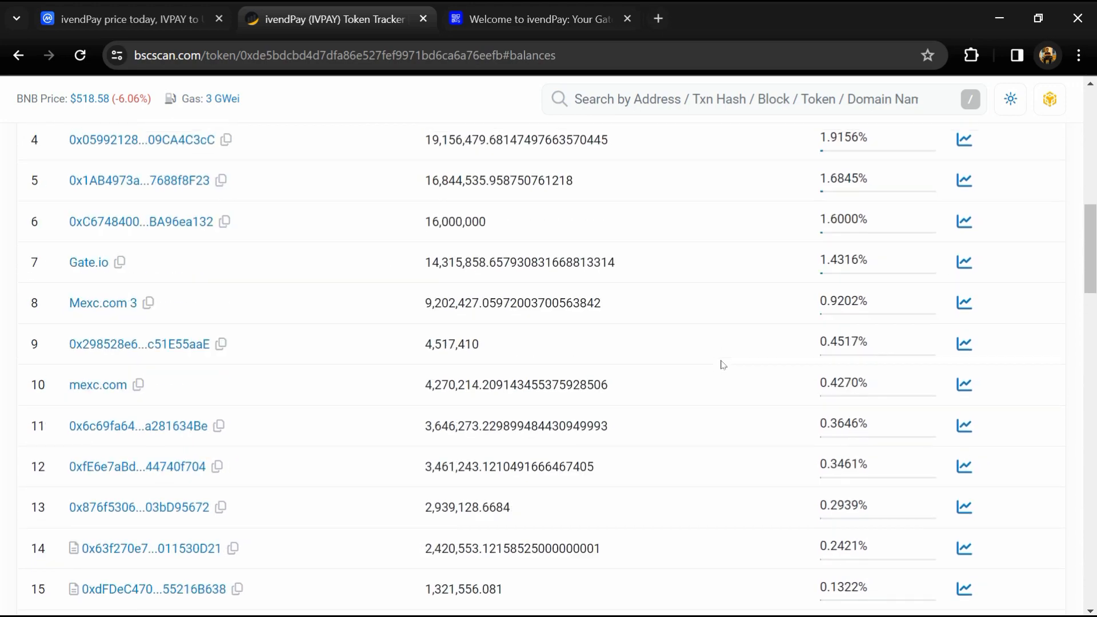
scroll(up, 3)
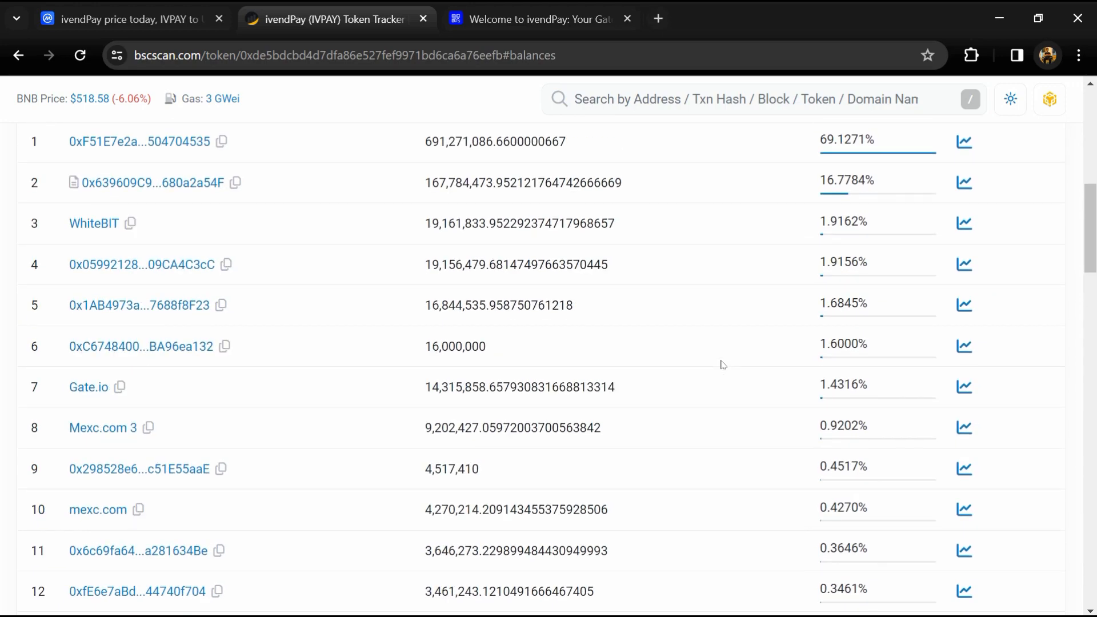
mouse_move(736, 350)
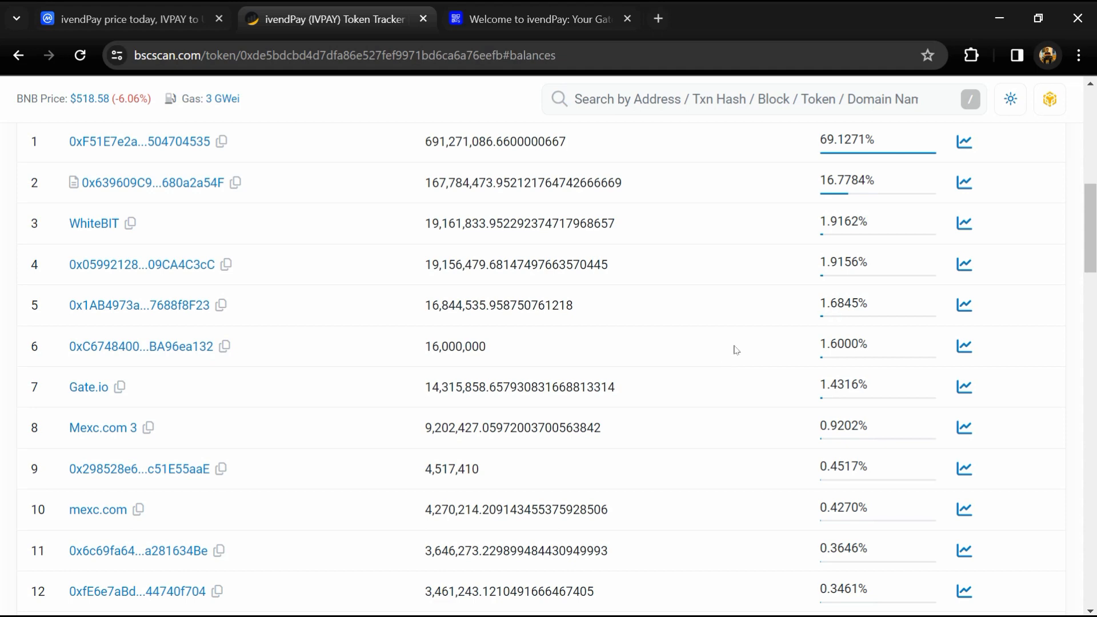
mouse_move(722, 365)
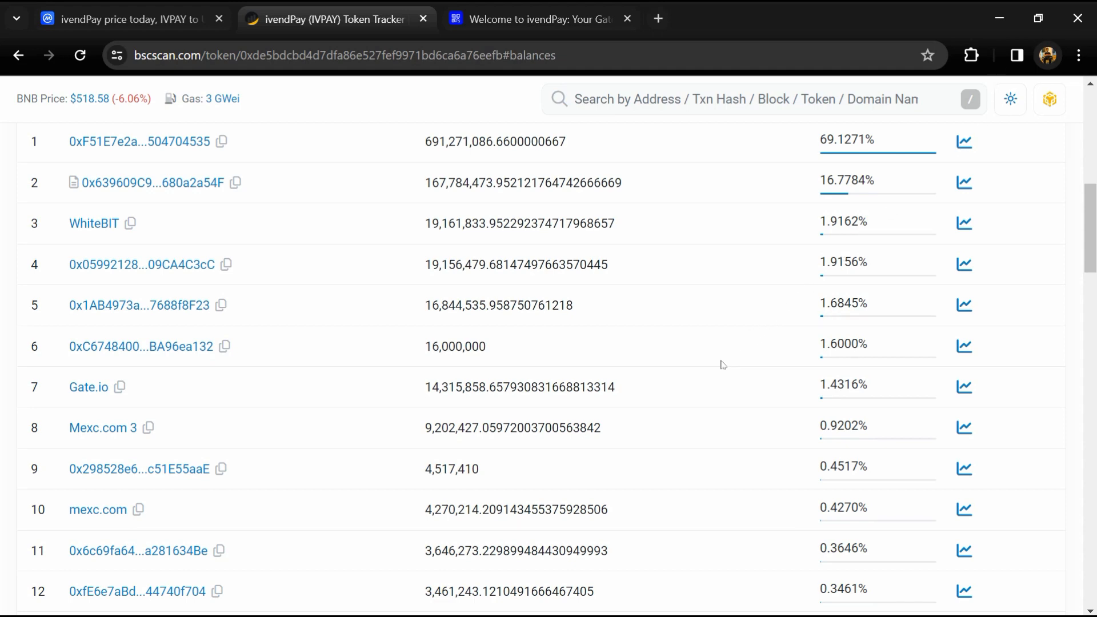